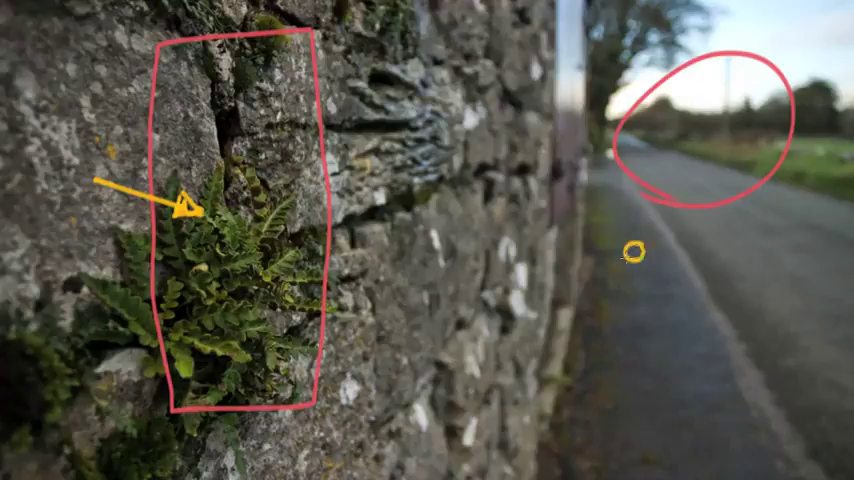
# - Handwrite 'aperture' in yellow, draw a purple arrow to the wall, and begin 'depth of field' in blue
pyautogui.write('apert')
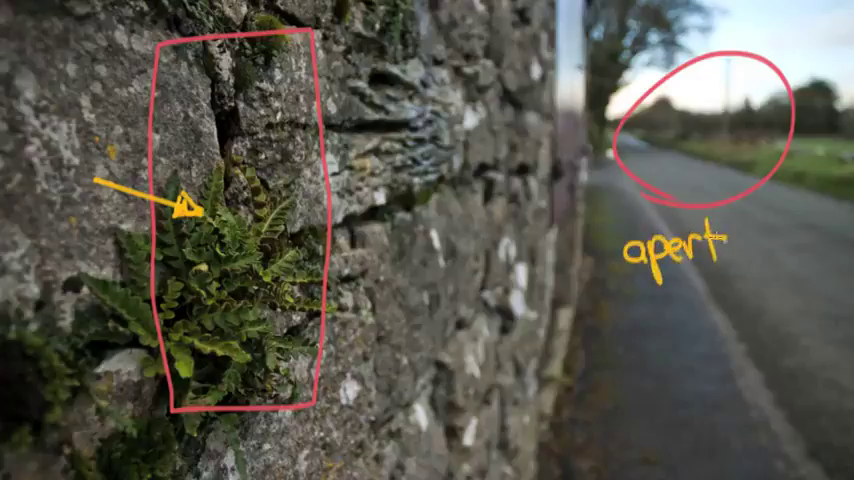
pyautogui.write('ure')
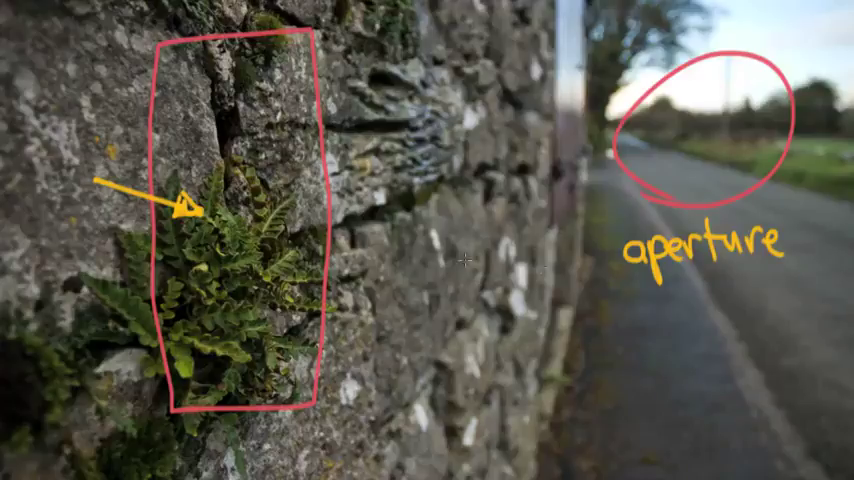
pyautogui.moveTo(370, 215); pyautogui.dragTo(600, 265)
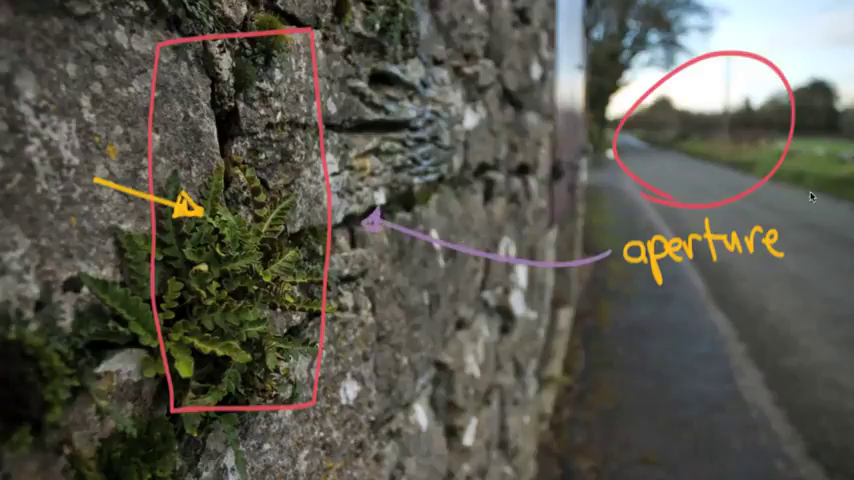
pyautogui.moveTo(790, 238)
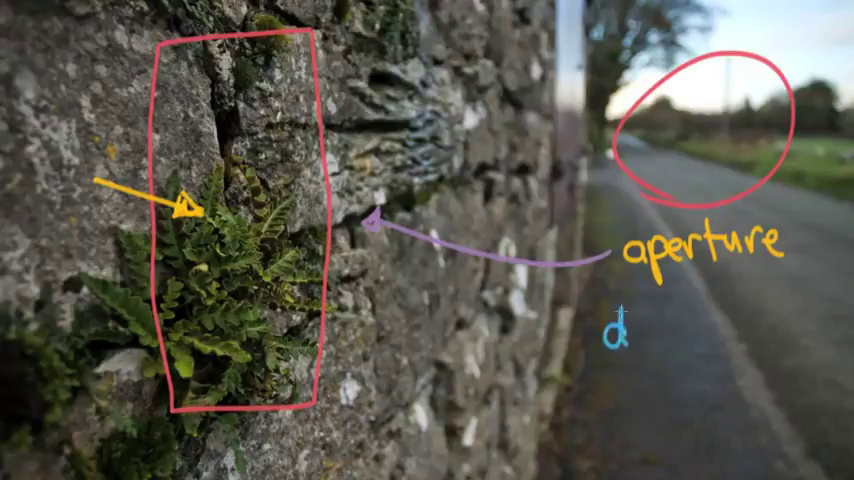
pyautogui.write('depth')
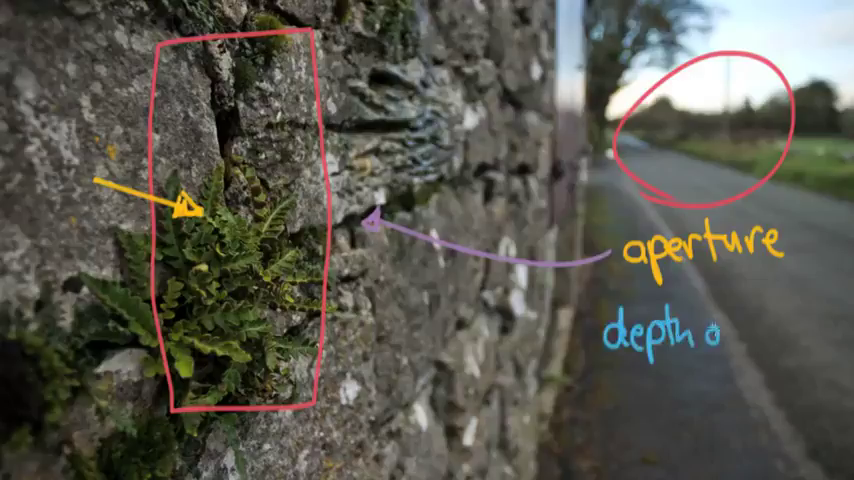
pyautogui.write('of field')
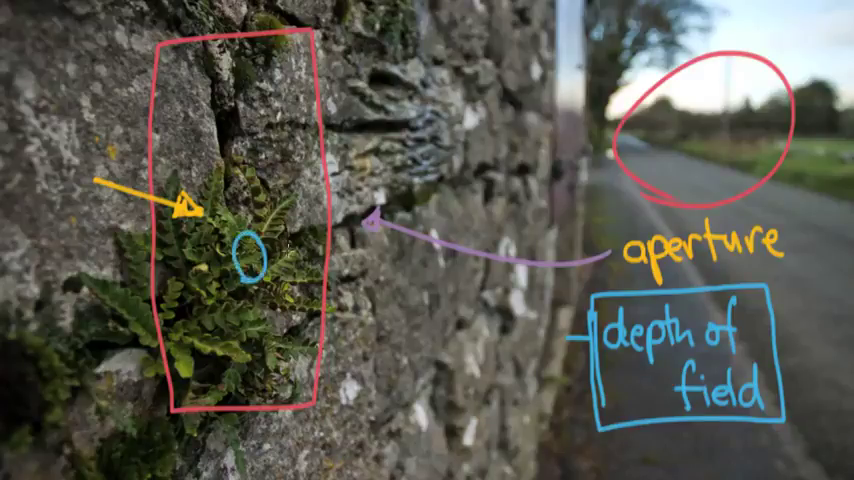
# - Finish the blue 'depth of field' label with a box and tick, and circle the fern
pyautogui.moveTo(270, 250); pyautogui.dragTo(320, 210)
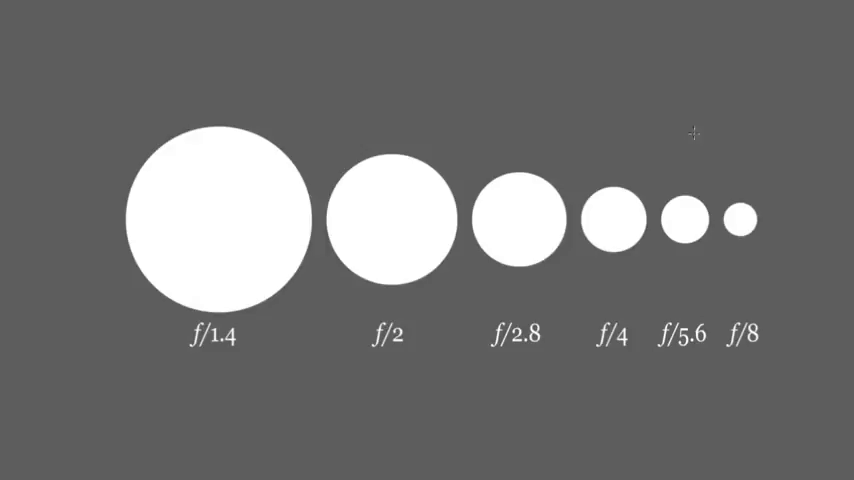
pyautogui.moveTo(96, 100)
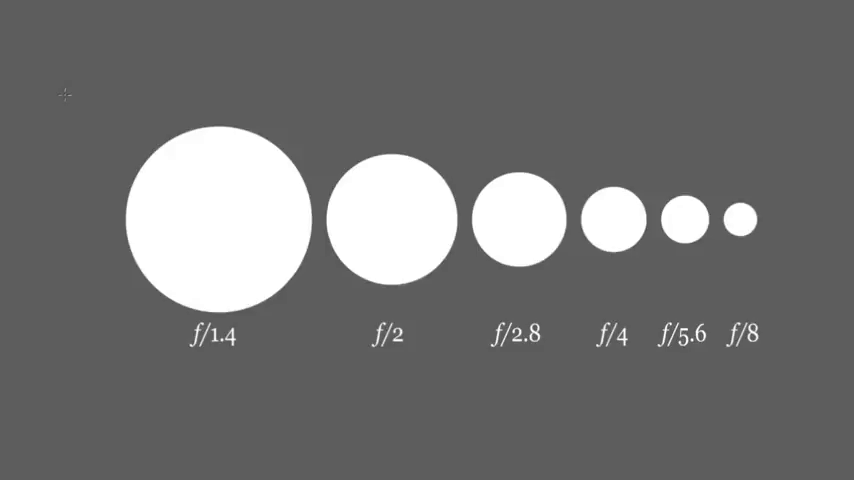
pyautogui.moveTo(47, 43)
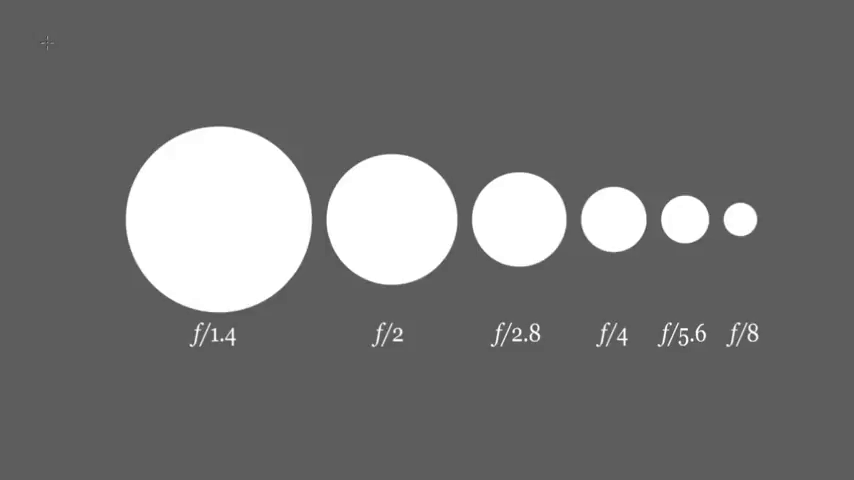
# - Draw the red square in the top-left corner of the aperture chart
pyautogui.moveTo(49, 45); pyautogui.dragTo(45, 105)
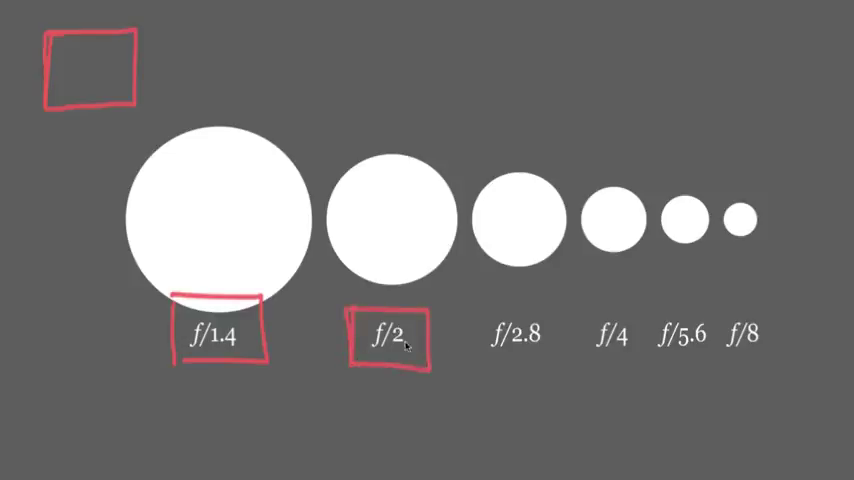
pyautogui.moveTo(712, 321)
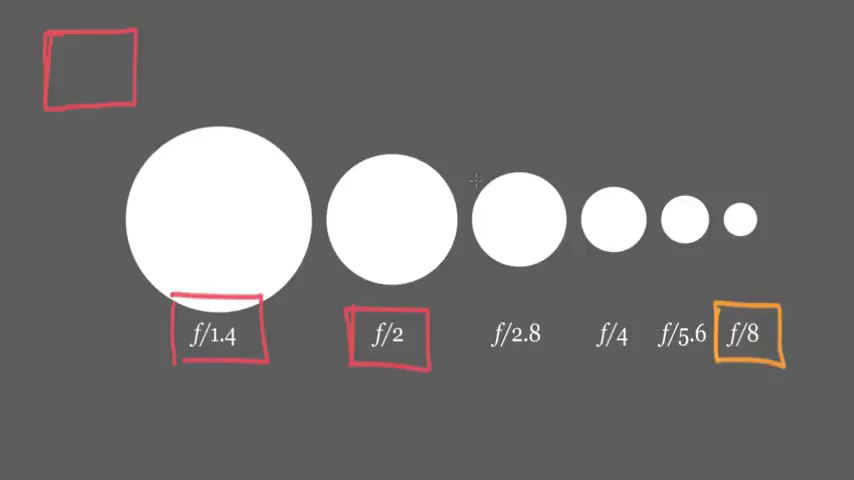
pyautogui.moveTo(287, 138)
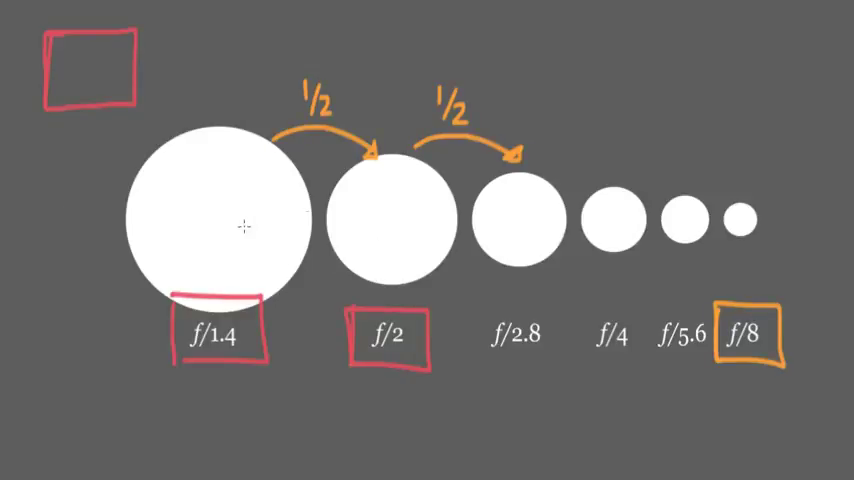
pyautogui.moveTo(220, 243)
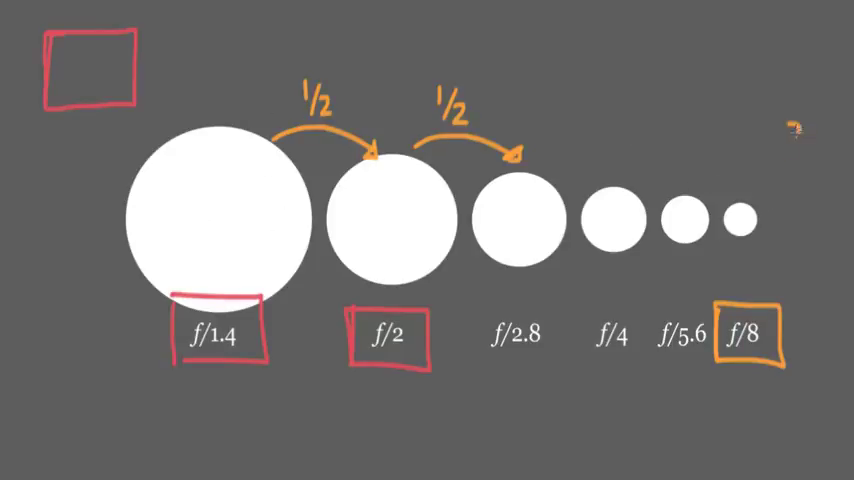
# - Write 'f/22' in orange and add a depth marker above the f/2.8 circle
pyautogui.write('f/22')
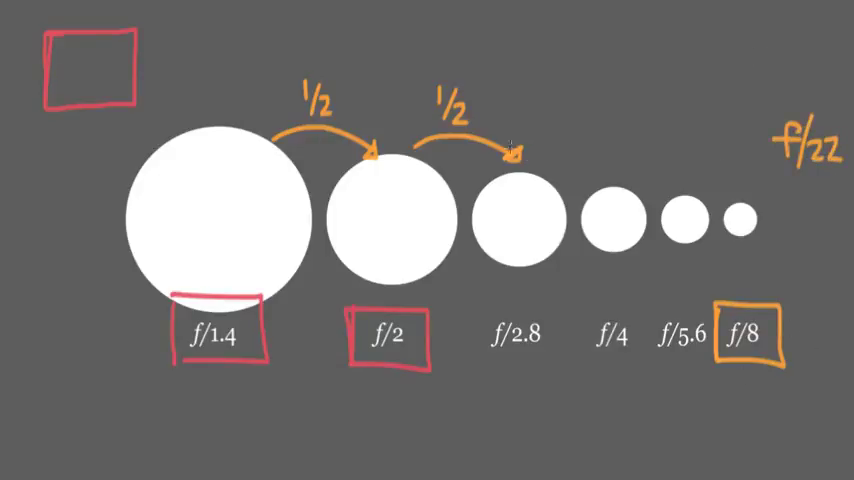
pyautogui.moveTo(473, 183)
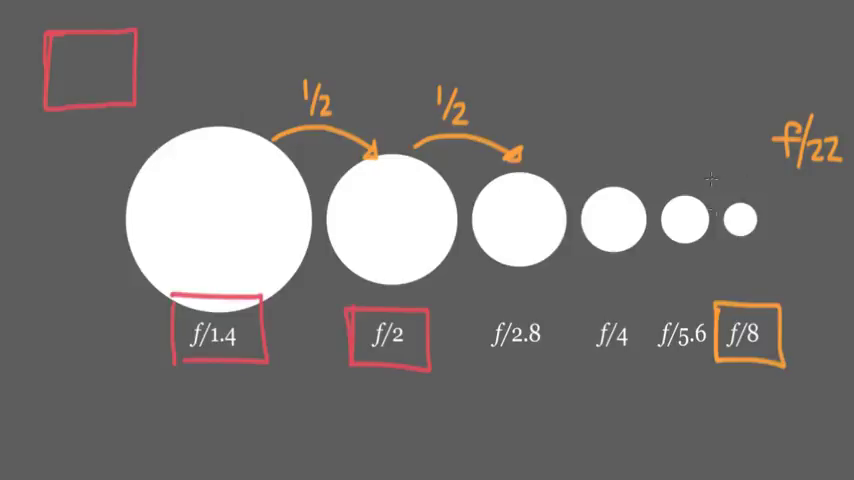
pyautogui.moveTo(575, 190)
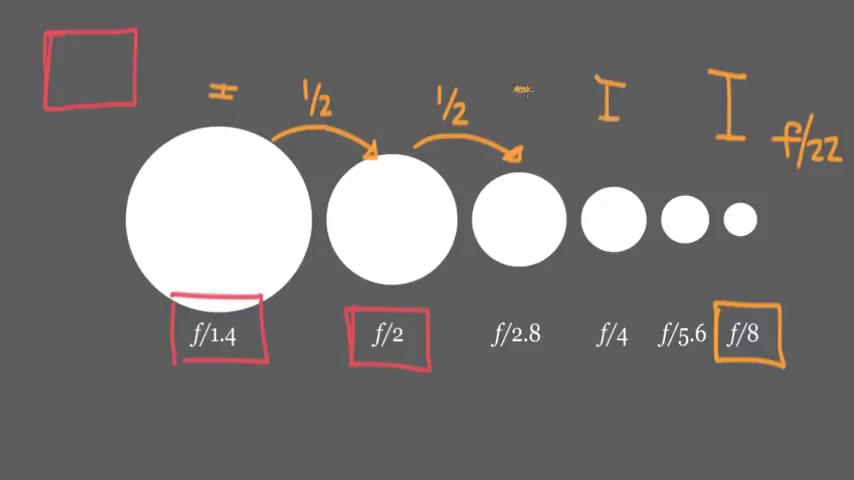
pyautogui.click(520, 95)
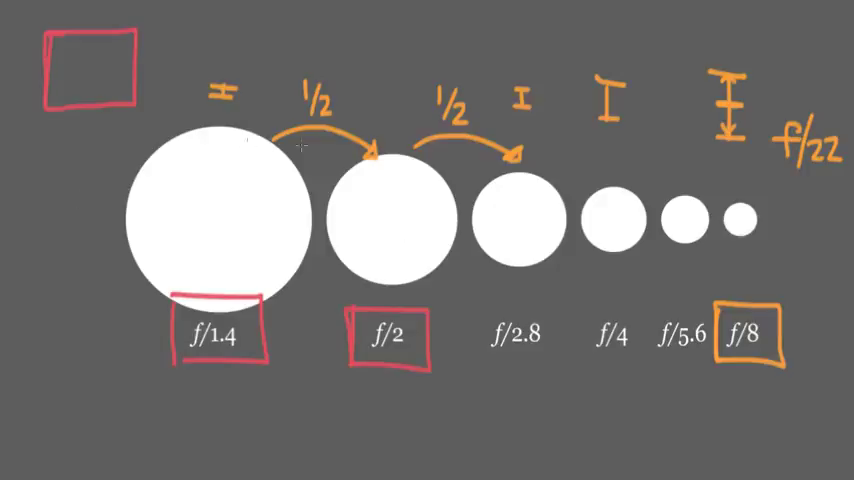
pyautogui.moveTo(302, 146)
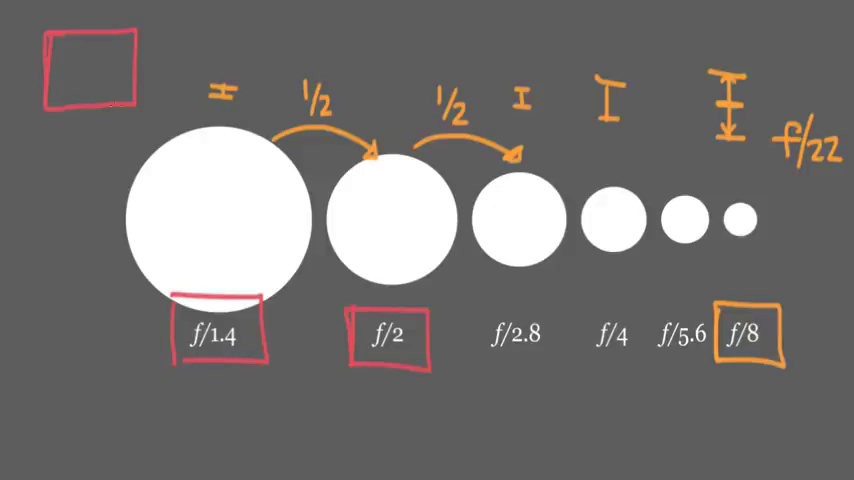
pyautogui.moveTo(241, 141)
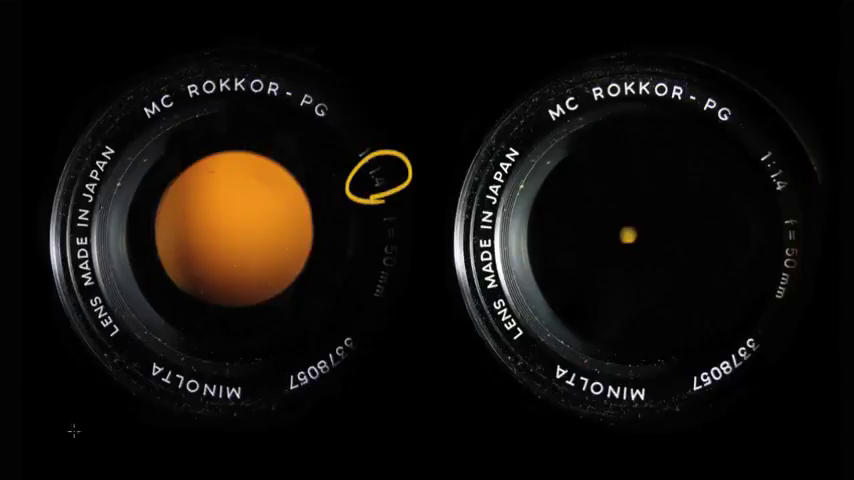
# - On the lens photos, draw an arrow toward the wide 1.4 orange aperture
pyautogui.moveTo(55, 425); pyautogui.dragTo(195, 255)
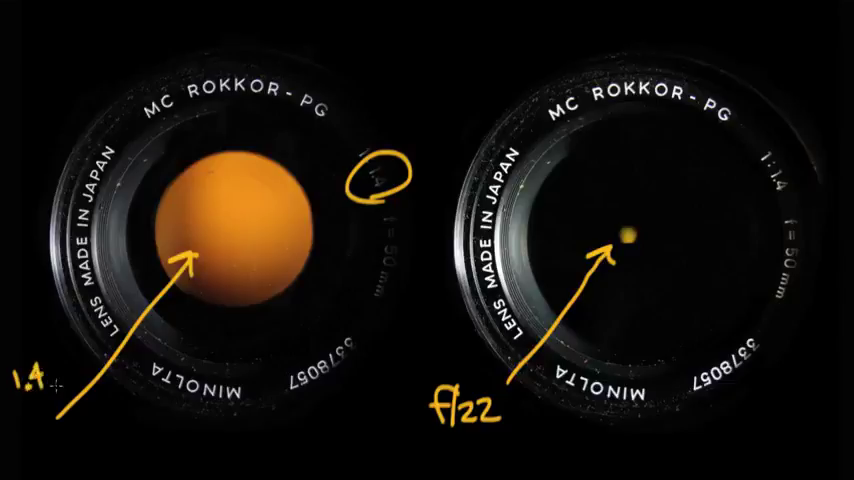
pyautogui.moveTo(259, 320)
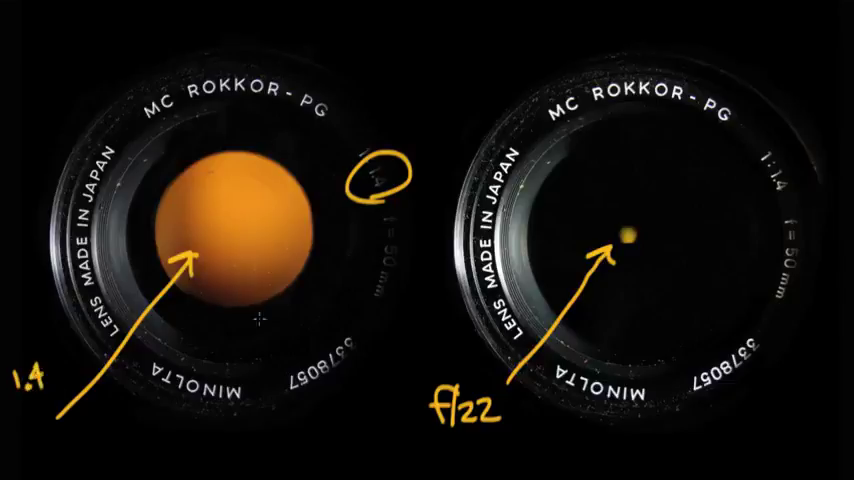